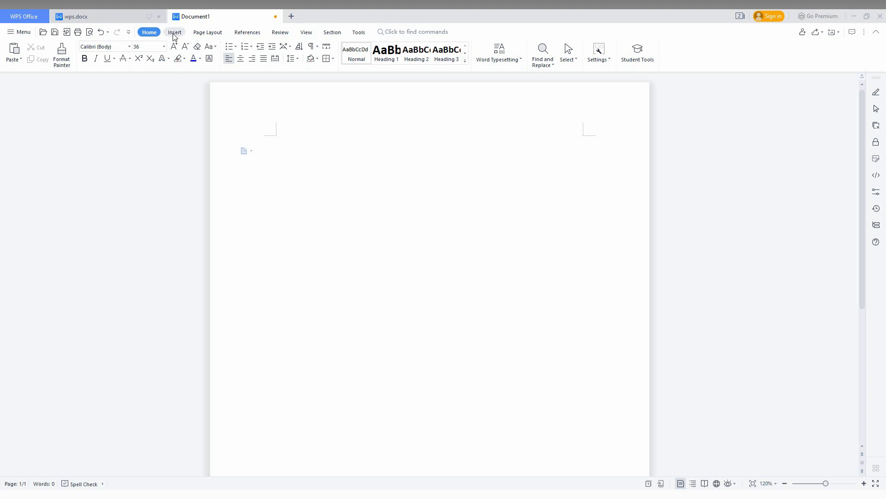
- Insert today's date as 'Wednesday, March 1, 2023' at the top of the page
{"action": "left_click", "coordinate": [174, 33]}
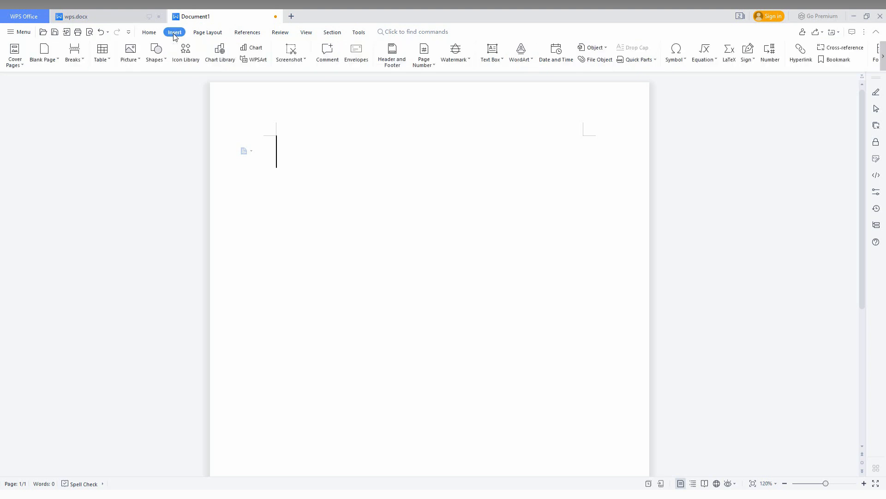
{"action": "mouse_move", "coordinate": [555, 51]}
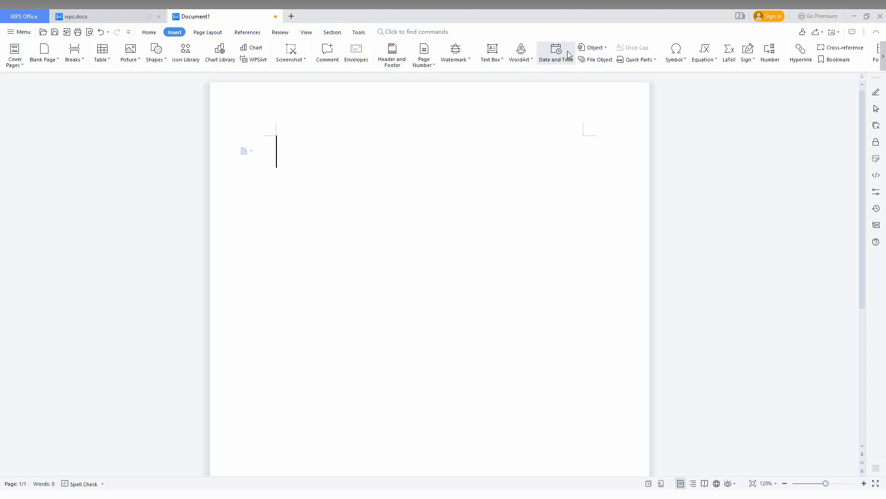
{"action": "left_click", "coordinate": [555, 52]}
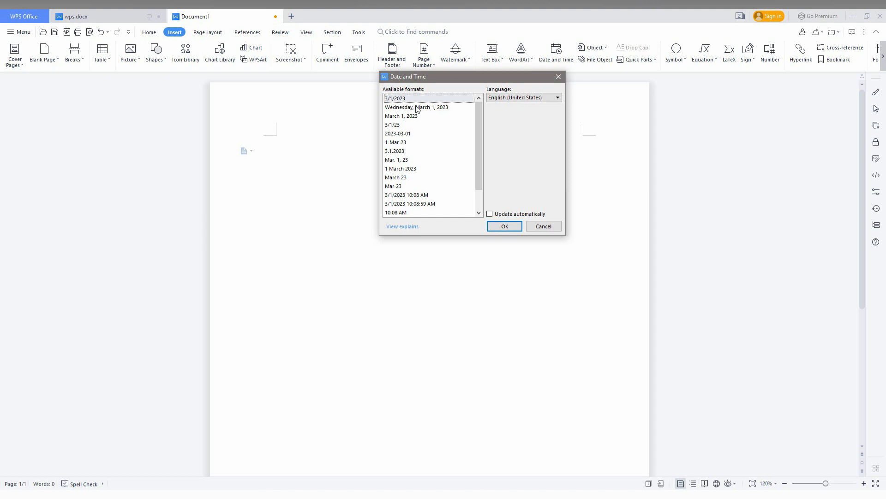
{"action": "left_click", "coordinate": [417, 107]}
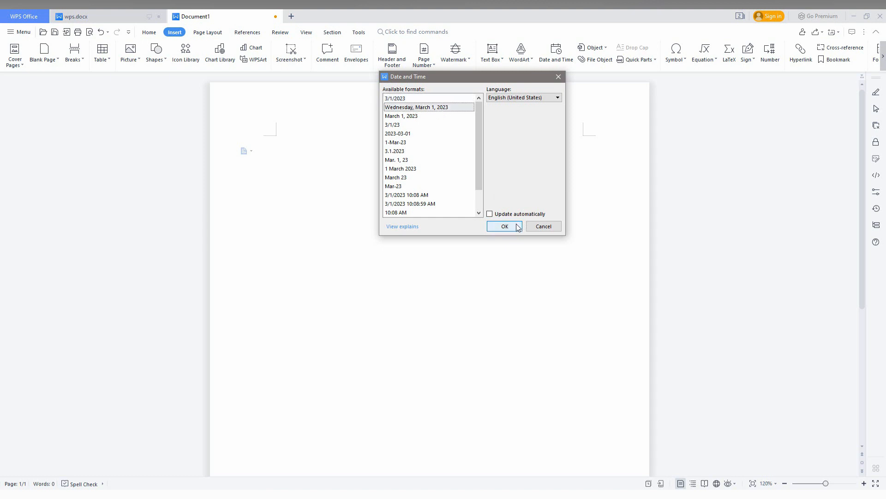
{"action": "left_click", "coordinate": [503, 226]}
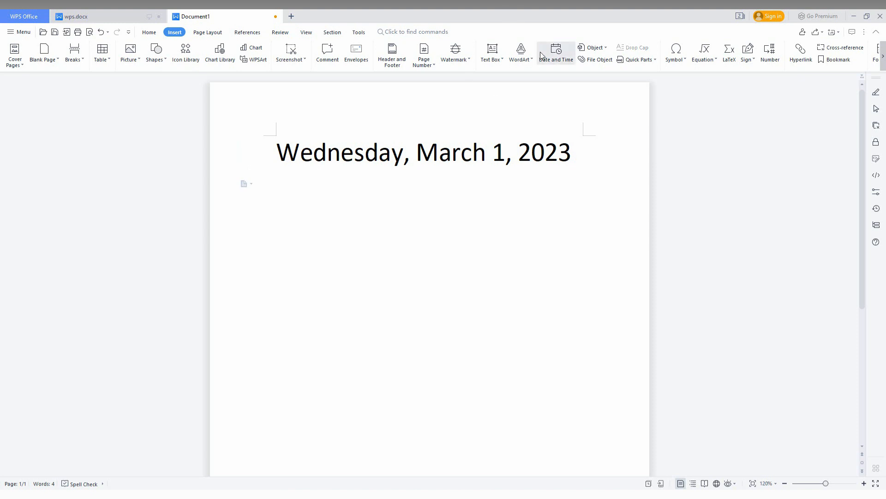
- Insert '3/1/2023' on a second line and shrink both date lines to font size 8
{"action": "left_click", "coordinate": [556, 53]}
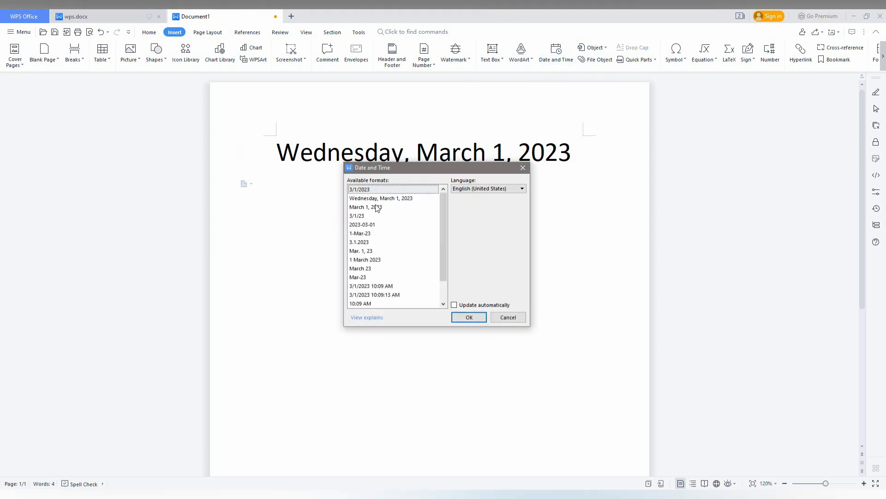
{"action": "left_click", "coordinate": [468, 317]}
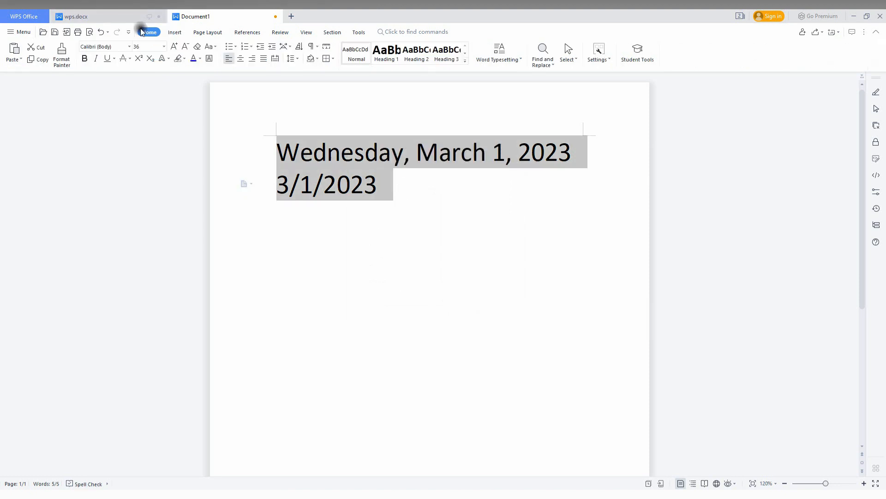
{"action": "left_click", "coordinate": [163, 47]}
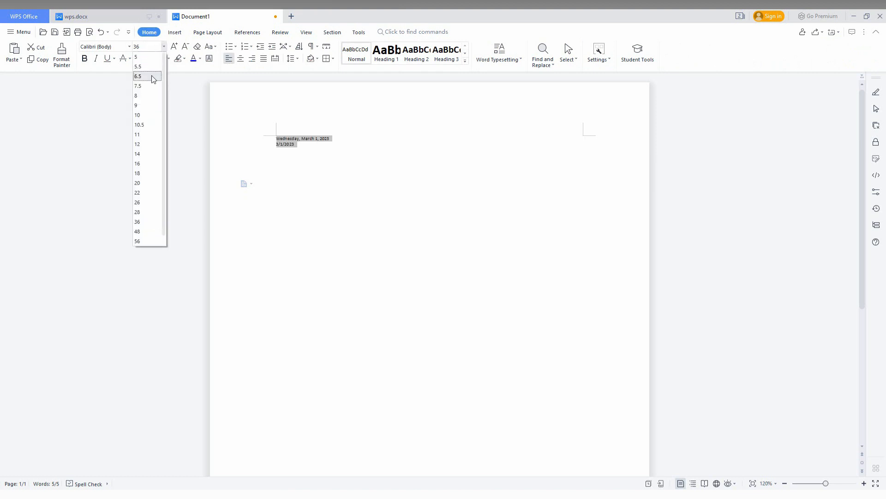
{"action": "left_click", "coordinate": [136, 95]}
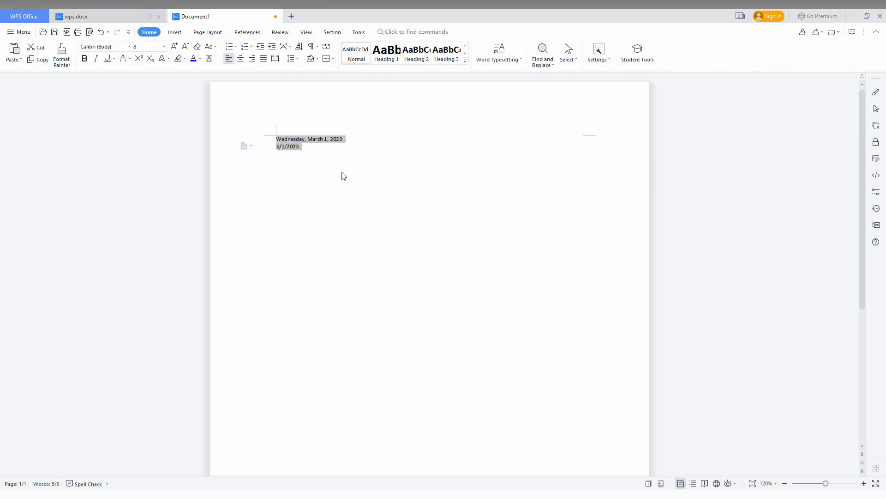
{"action": "left_click", "coordinate": [338, 181]}
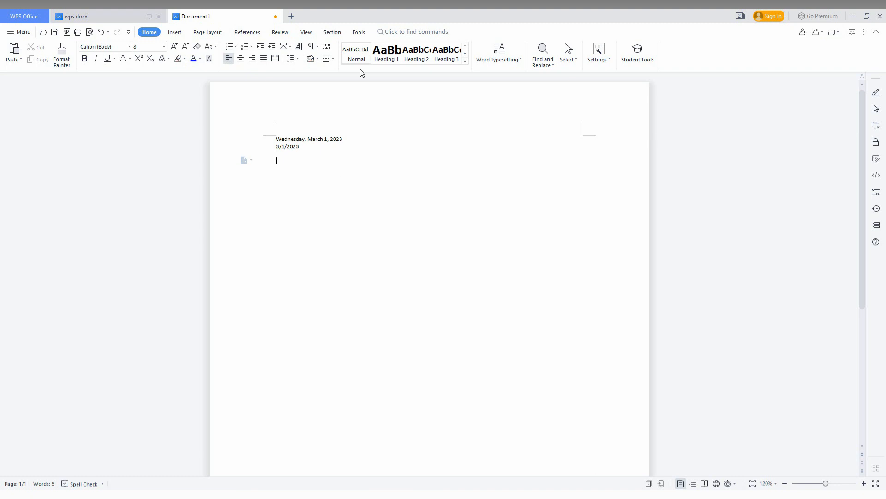
- Insert '3/1/2023 10:09 AM' on a third line and enlarge it to size 22
{"action": "left_click", "coordinate": [174, 32]}
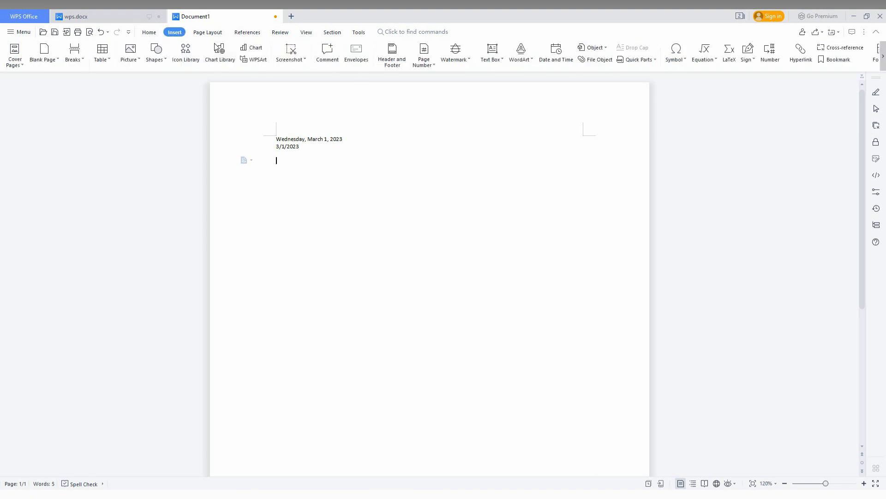
{"action": "left_click", "coordinate": [555, 54]}
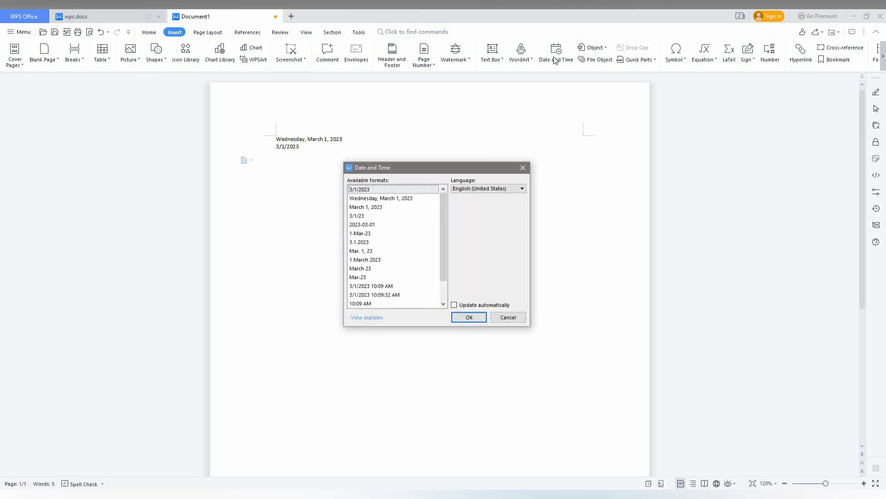
{"action": "scroll", "scroll_direction": "down", "scroll_amount": 3}
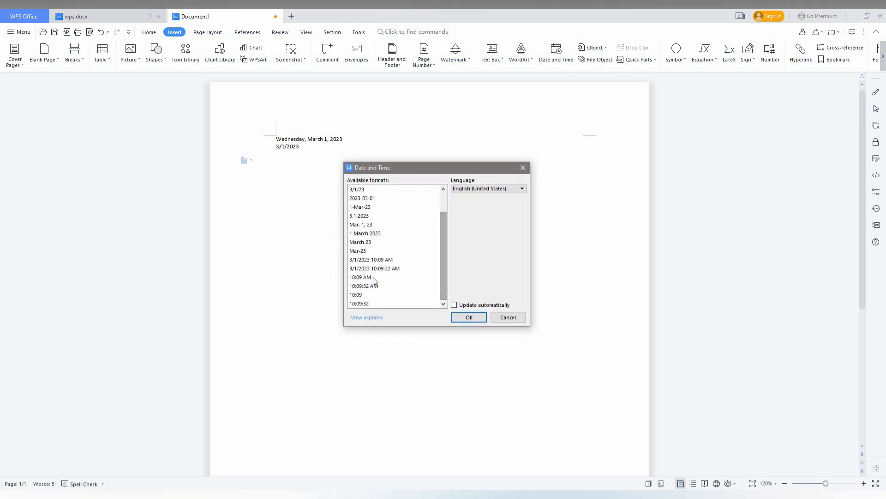
{"action": "left_click", "coordinate": [374, 267]}
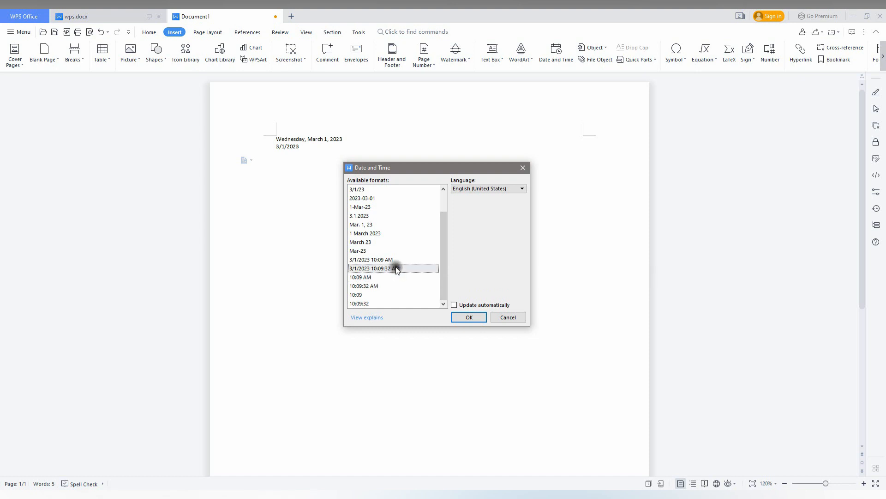
{"action": "left_click", "coordinate": [468, 317]}
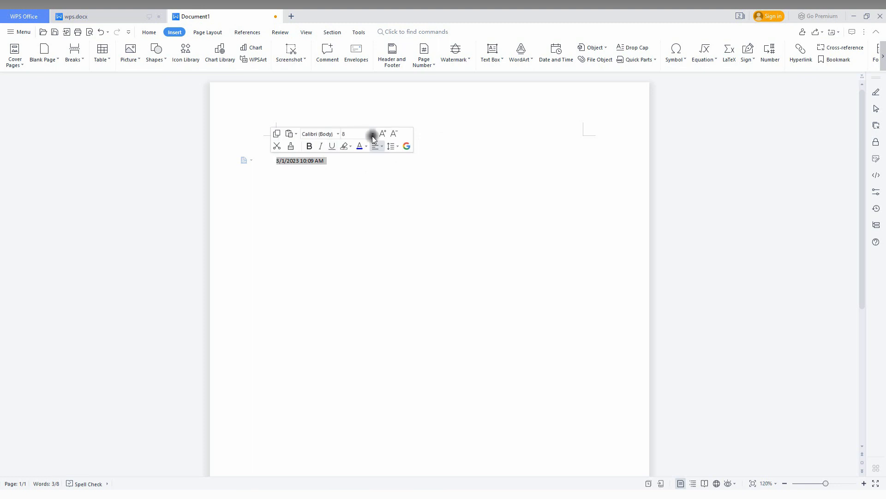
{"action": "left_click", "coordinate": [382, 134]}
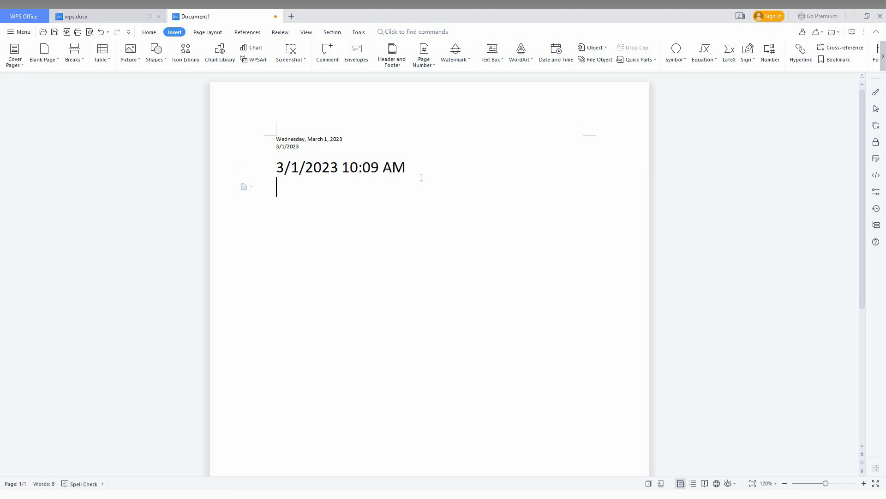
{"action": "mouse_move", "coordinate": [266, 173]}
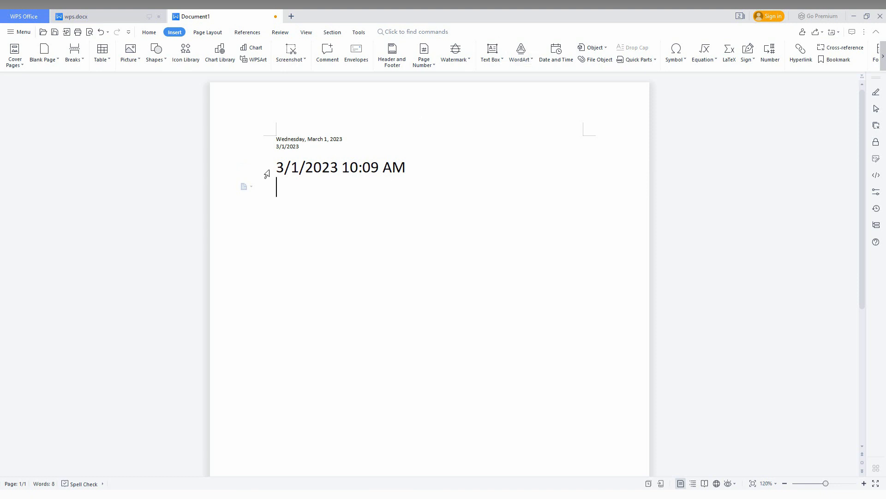
{"action": "left_click", "coordinate": [148, 32]}
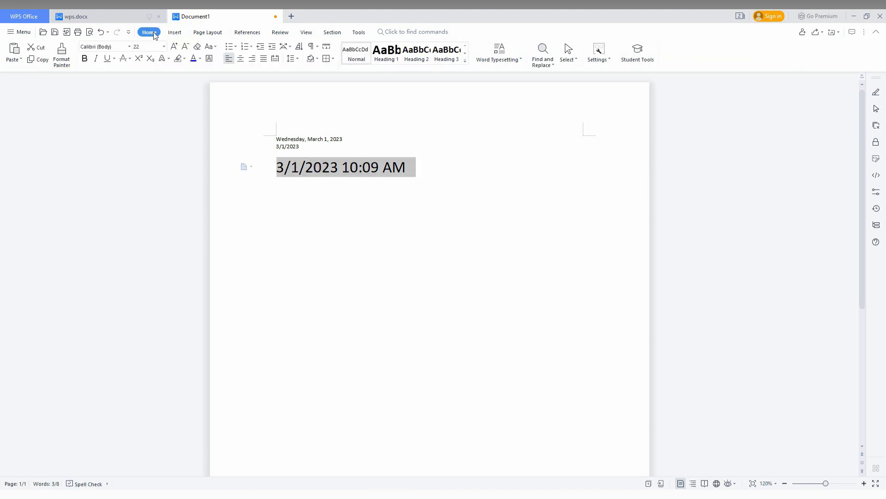
{"action": "left_click", "coordinate": [192, 58]}
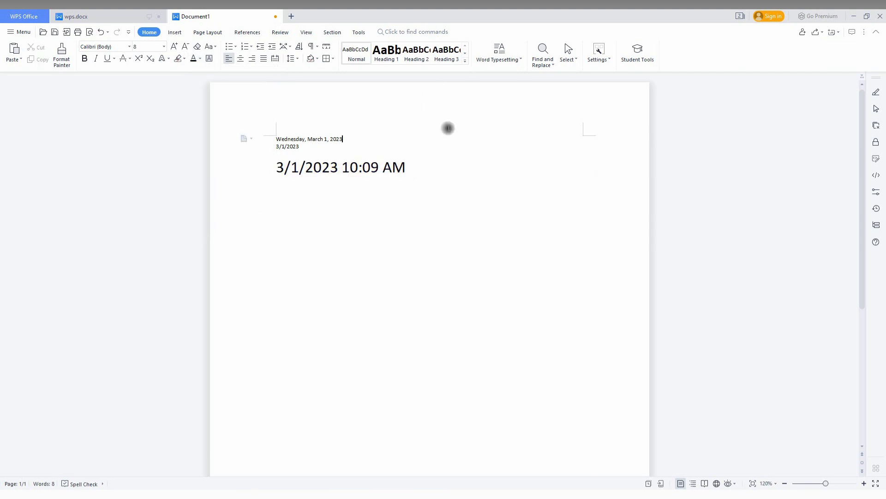
{"action": "left_click", "coordinate": [174, 32]}
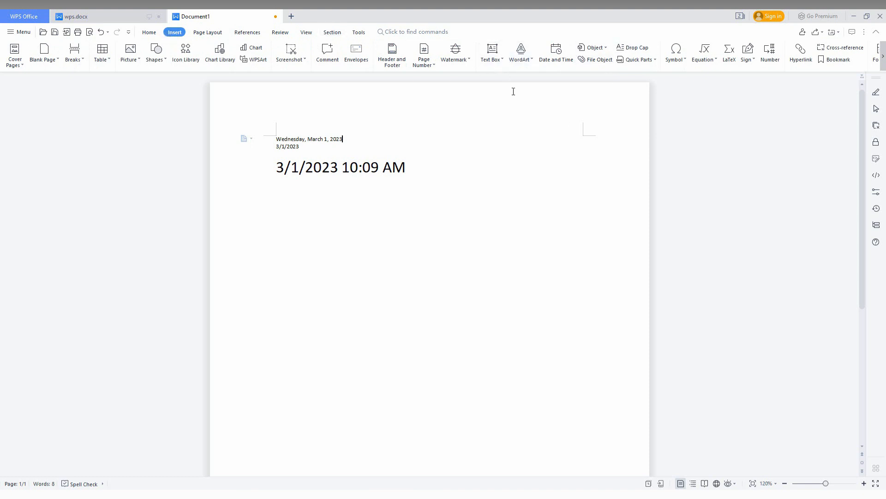
- Insert the date in the '1 March 2023' style, then move the cursor below the large date
{"action": "left_click", "coordinate": [555, 54]}
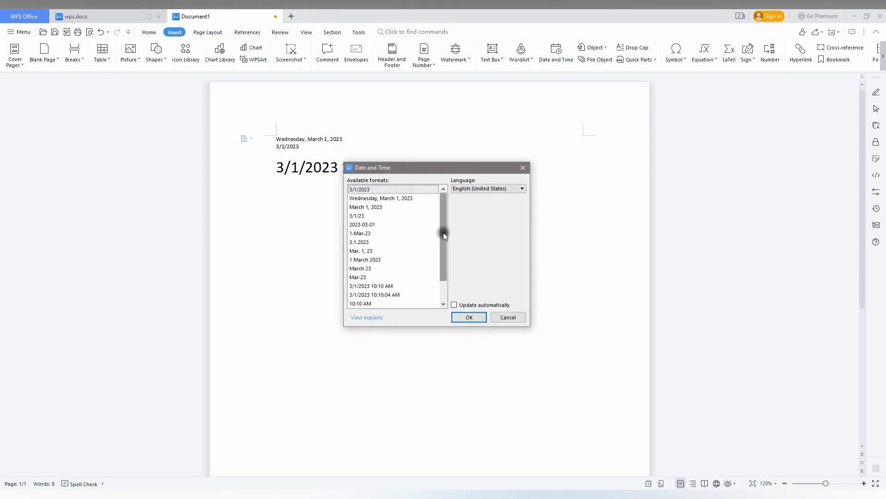
{"action": "scroll", "scroll_direction": "down", "scroll_amount": 3}
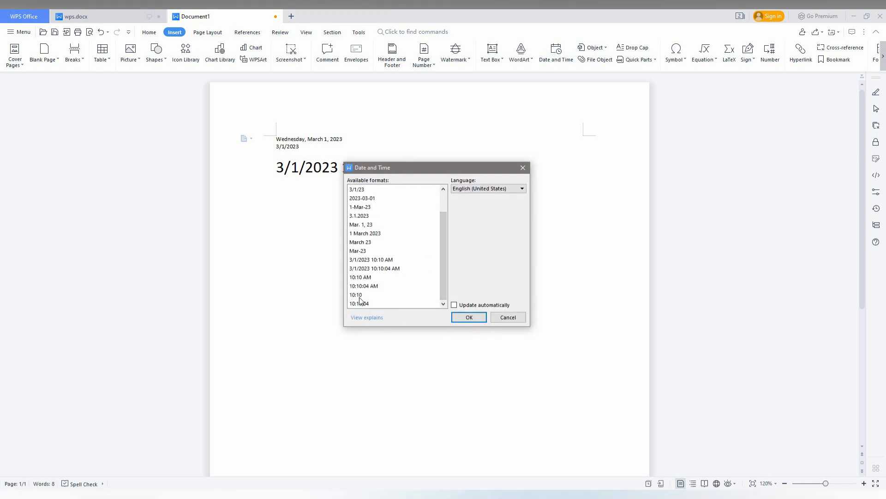
{"action": "left_click", "coordinate": [375, 268]}
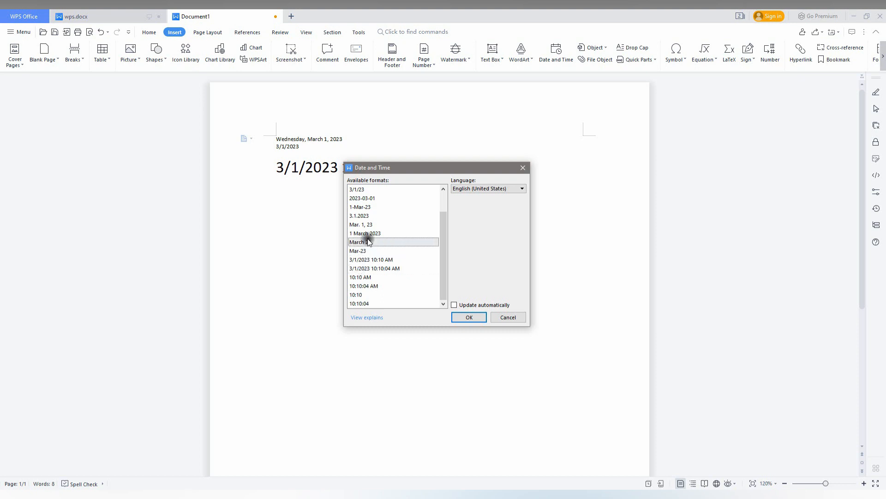
{"action": "left_click", "coordinate": [365, 232]}
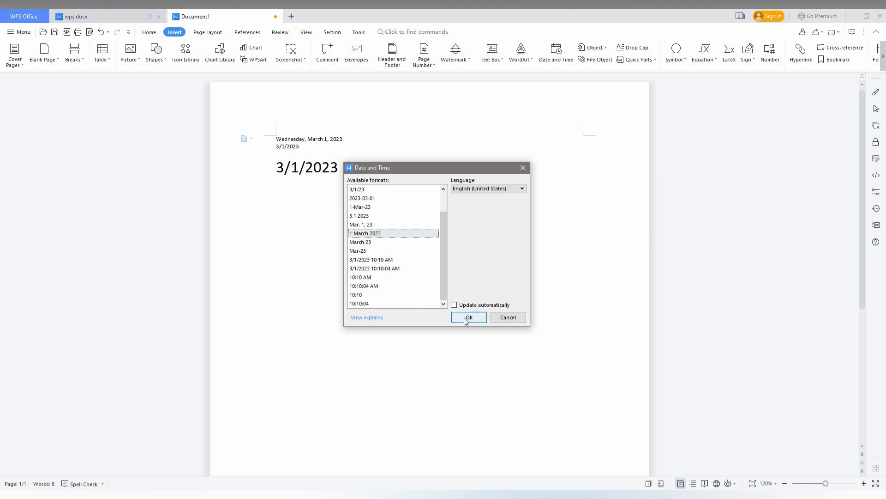
{"action": "left_click", "coordinate": [468, 316]}
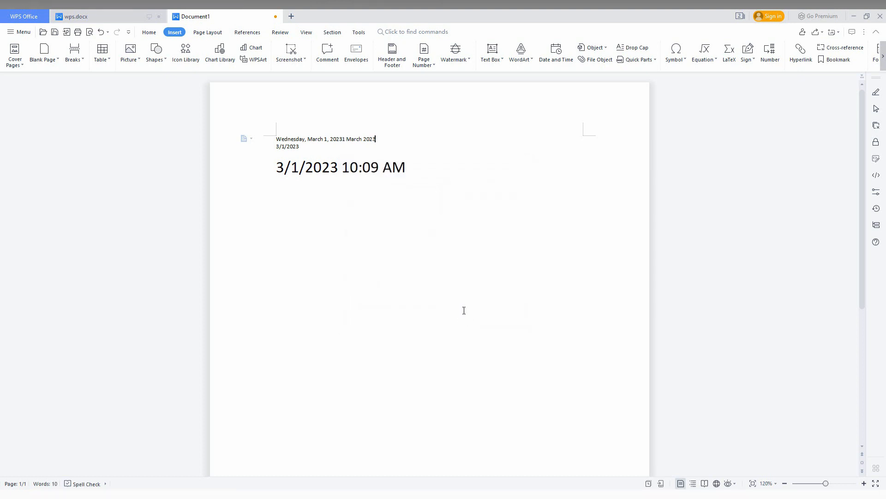
{"action": "double_click", "coordinate": [362, 139]}
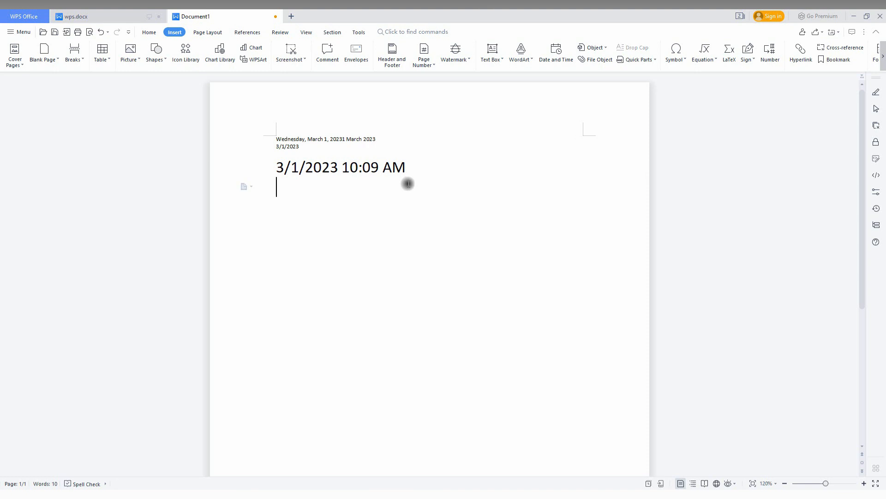
- Insert '3/1/2023 10:10:31 AM' as a new large line and type 'THILAK'
{"action": "left_click", "coordinate": [556, 52]}
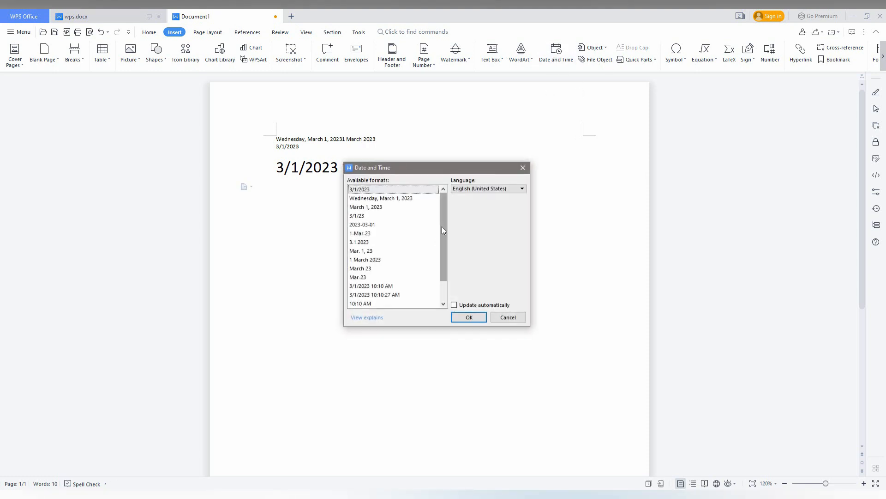
{"action": "scroll", "scroll_direction": "down", "scroll_amount": 3}
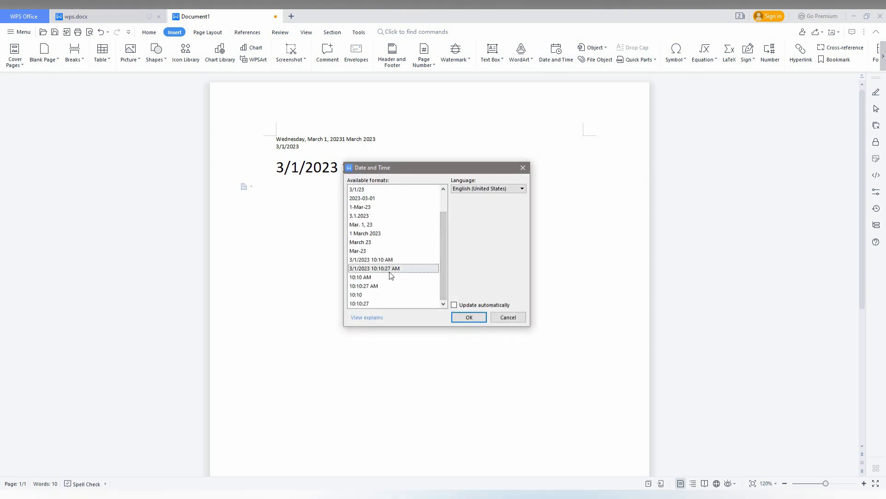
{"action": "left_click", "coordinate": [468, 317]}
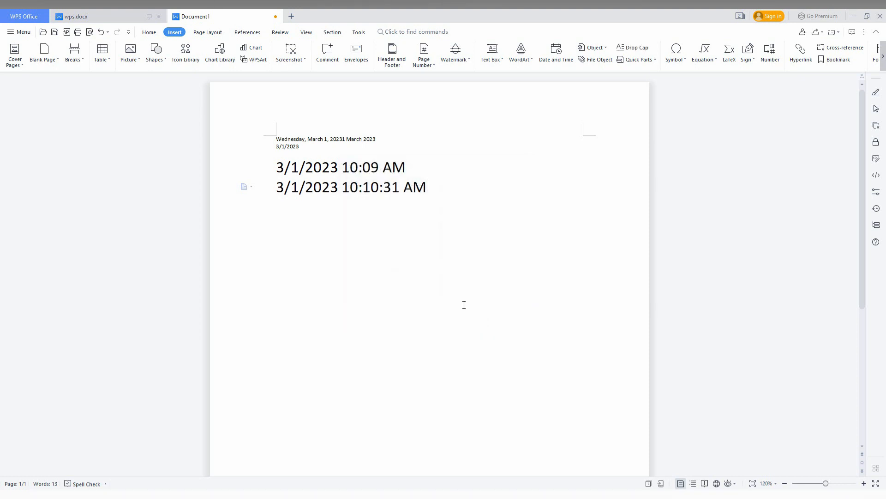
{"action": "mouse_move", "coordinate": [472, 203]}
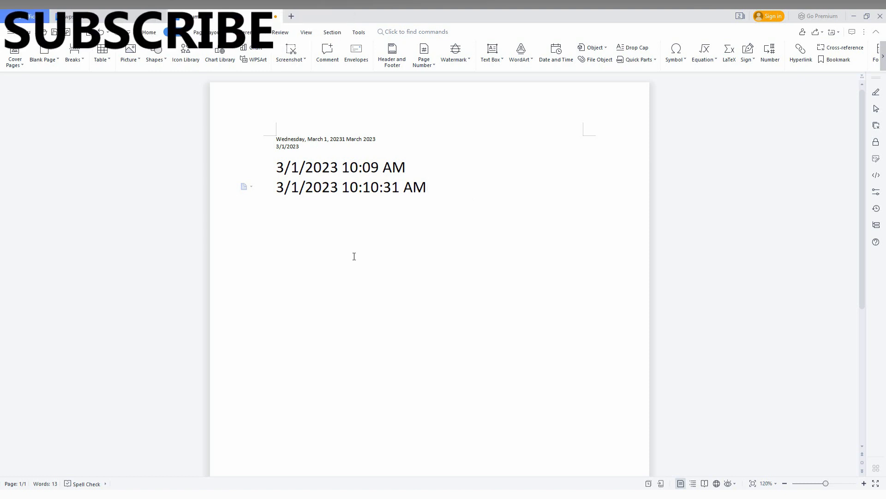
{"action": "type", "text": "THILAK"}
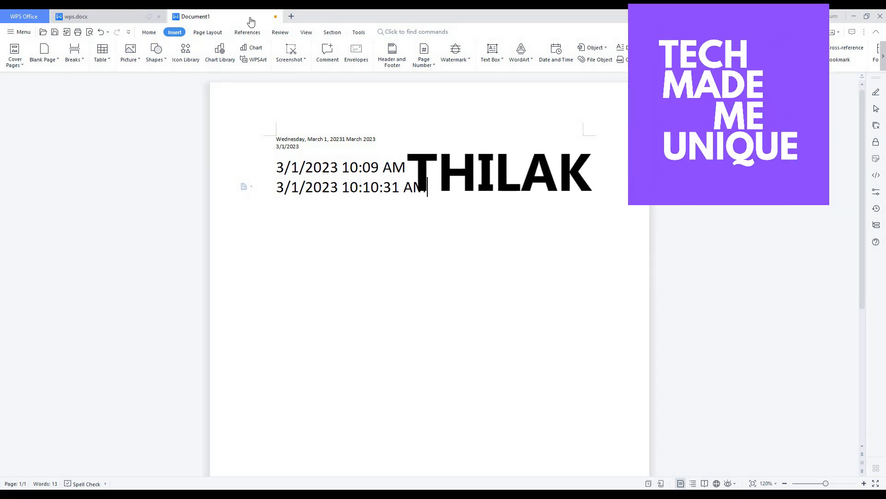
{"action": "left_click", "coordinate": [149, 32]}
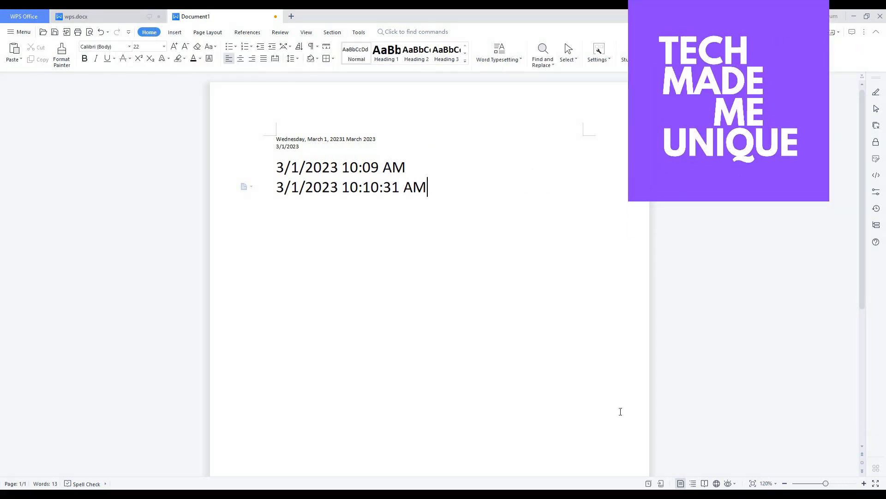